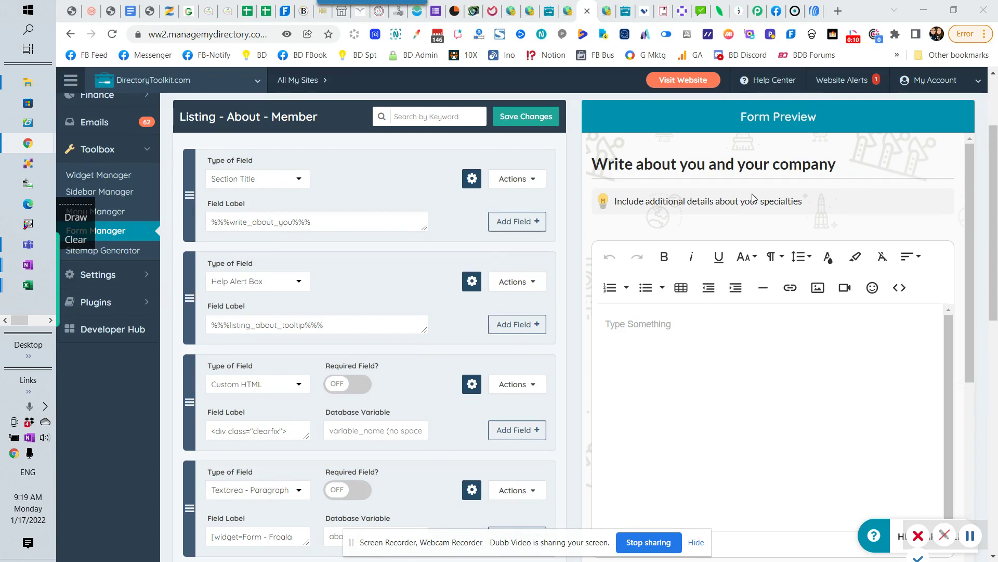
mouse_move(645, 221)
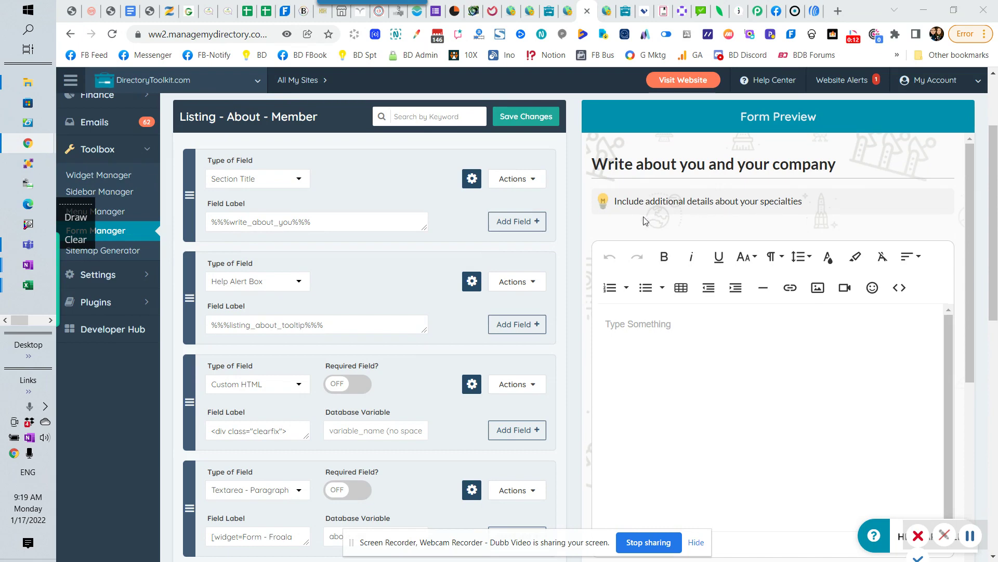
mouse_move(645, 276)
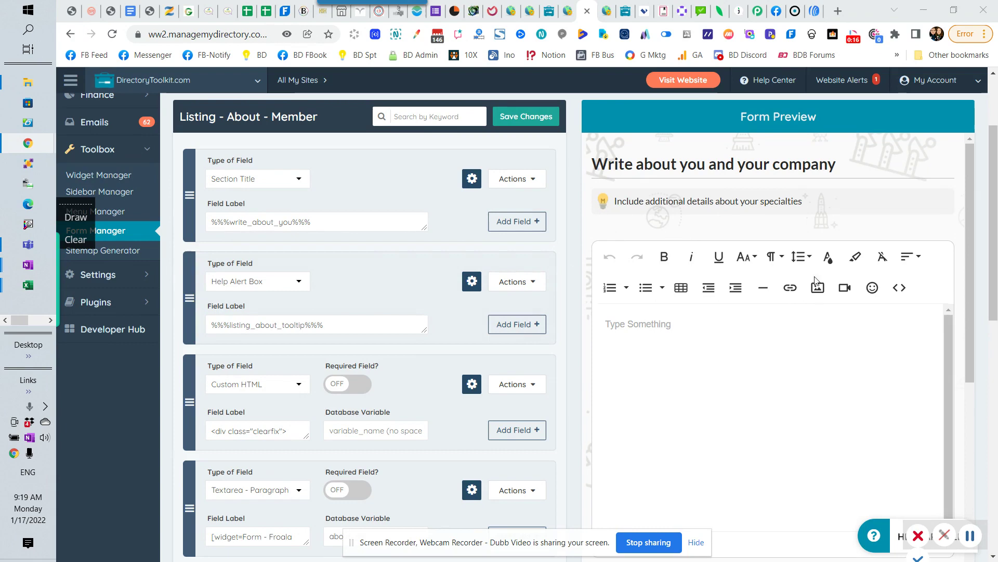
mouse_move(775, 289)
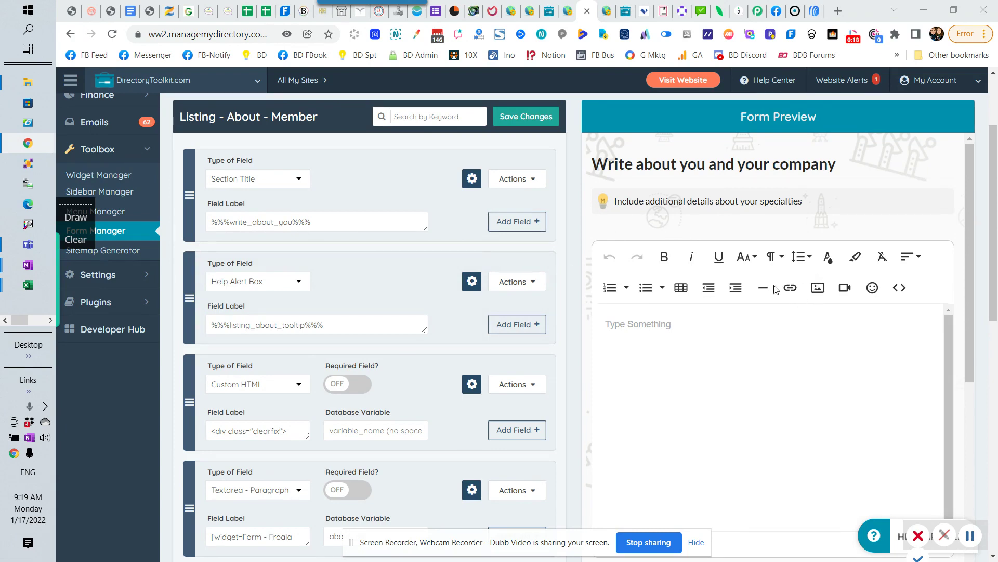
Expand the about_me paragraph field's advanced settings to show its froala-editor-user-upload CSS class
scroll(down, 3)
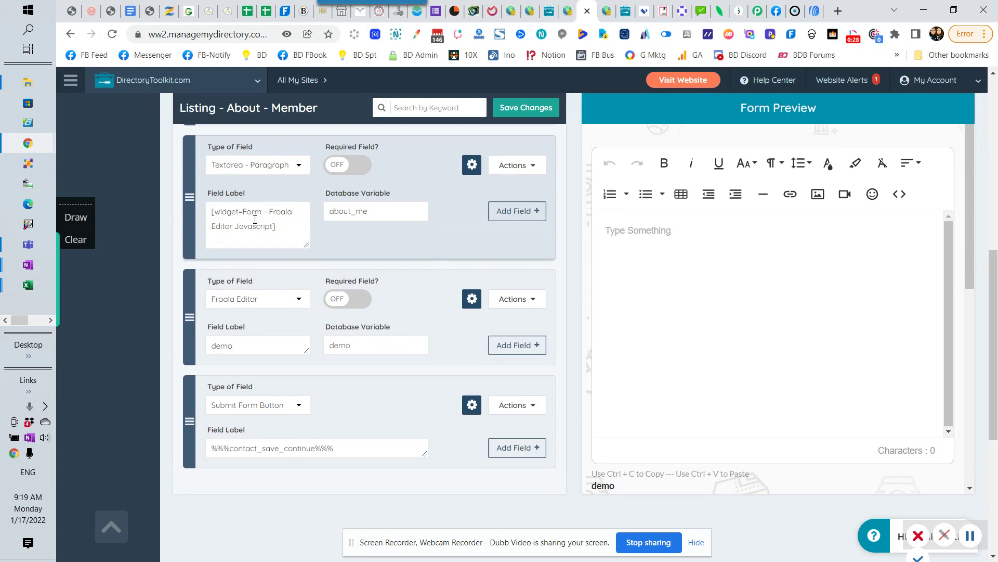
click(473, 164)
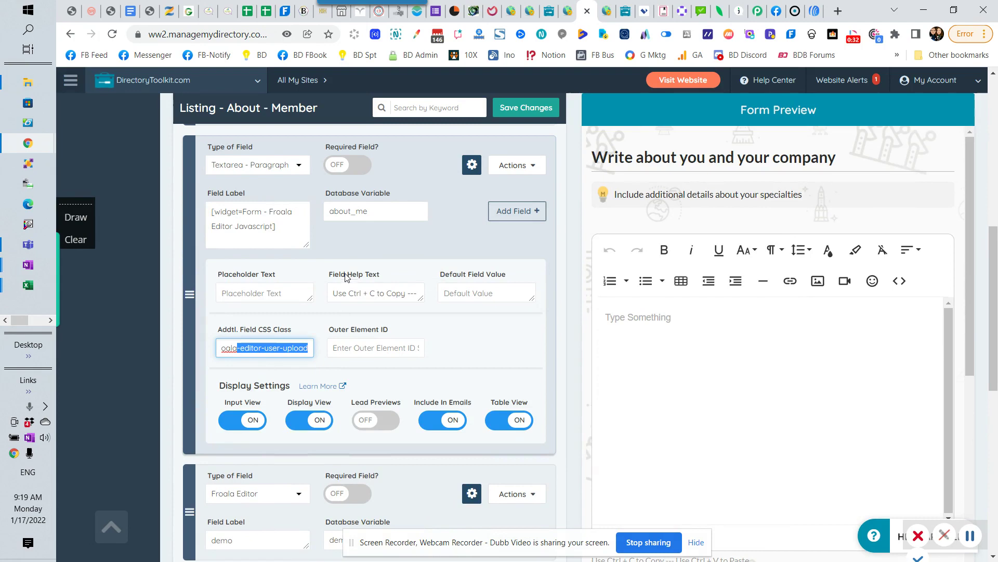
click(434, 249)
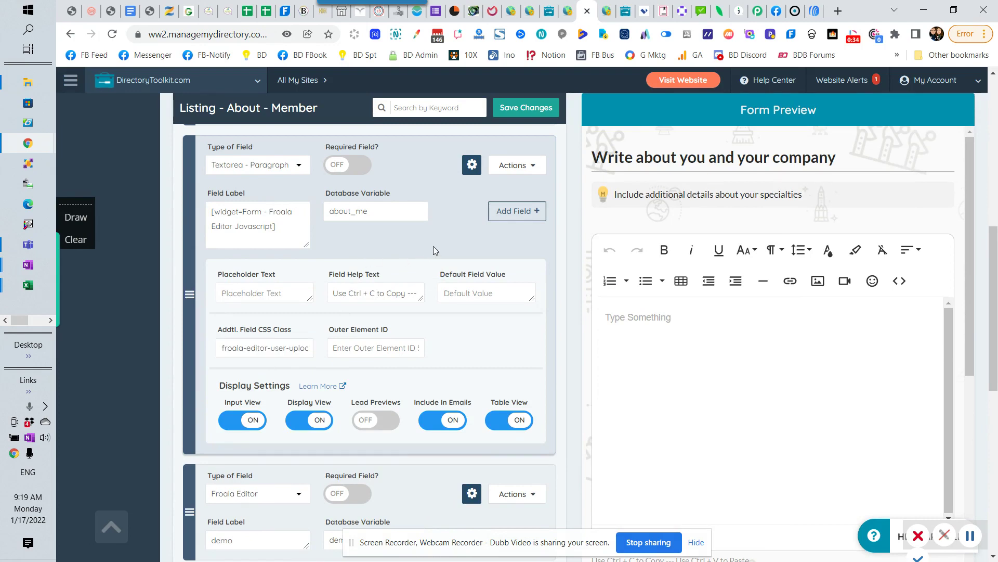
mouse_move(463, 194)
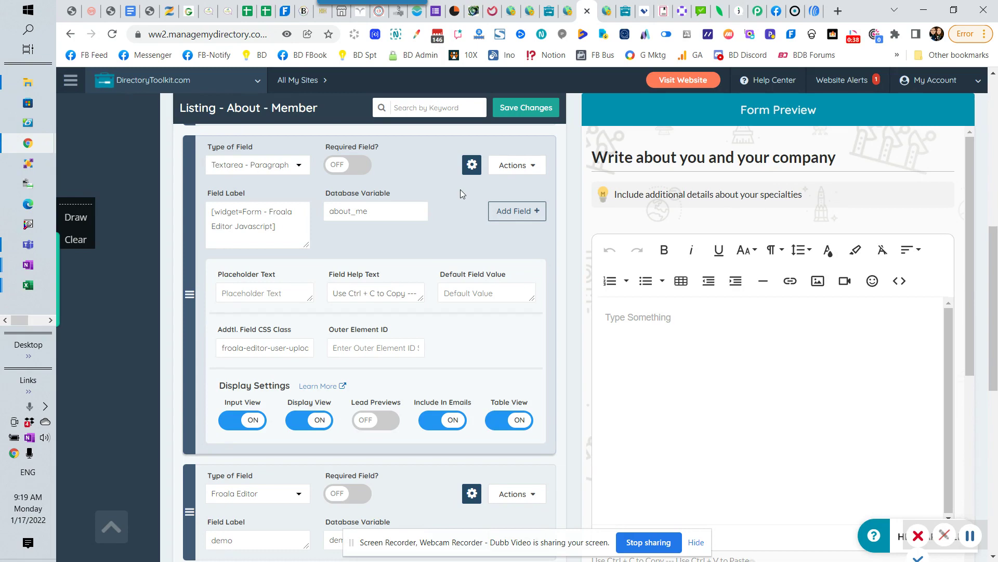
scroll(down, 3)
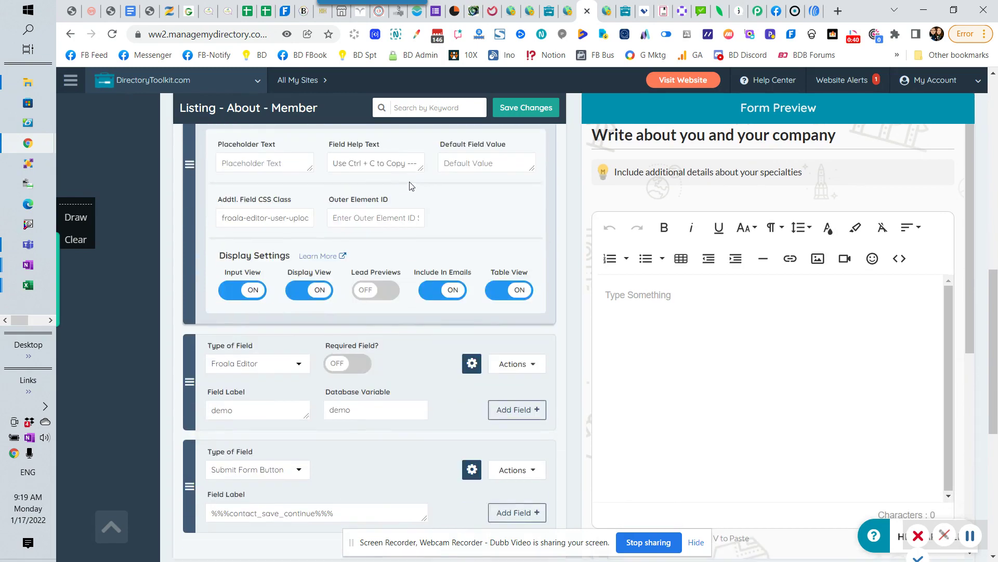
scroll(down, 3)
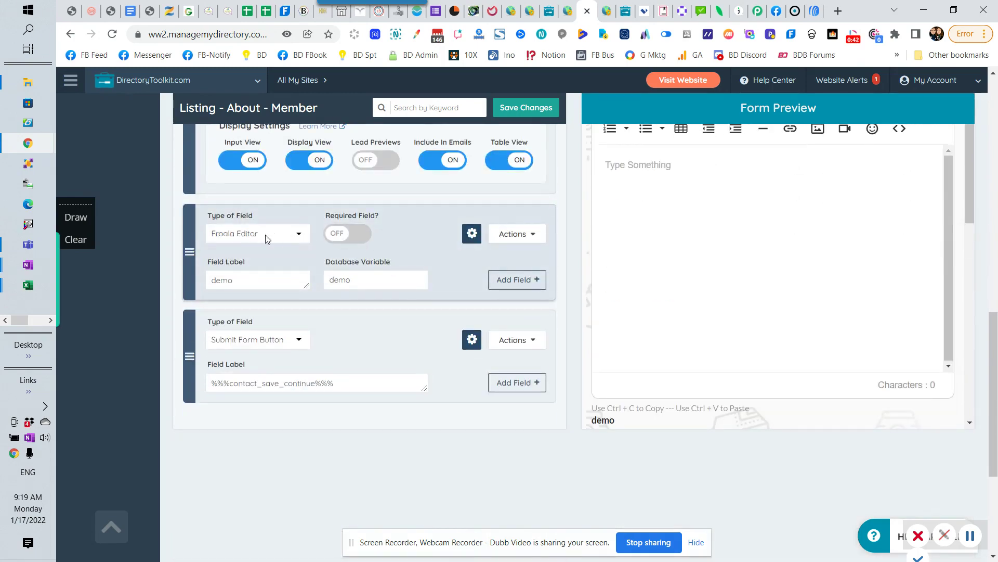
mouse_move(280, 235)
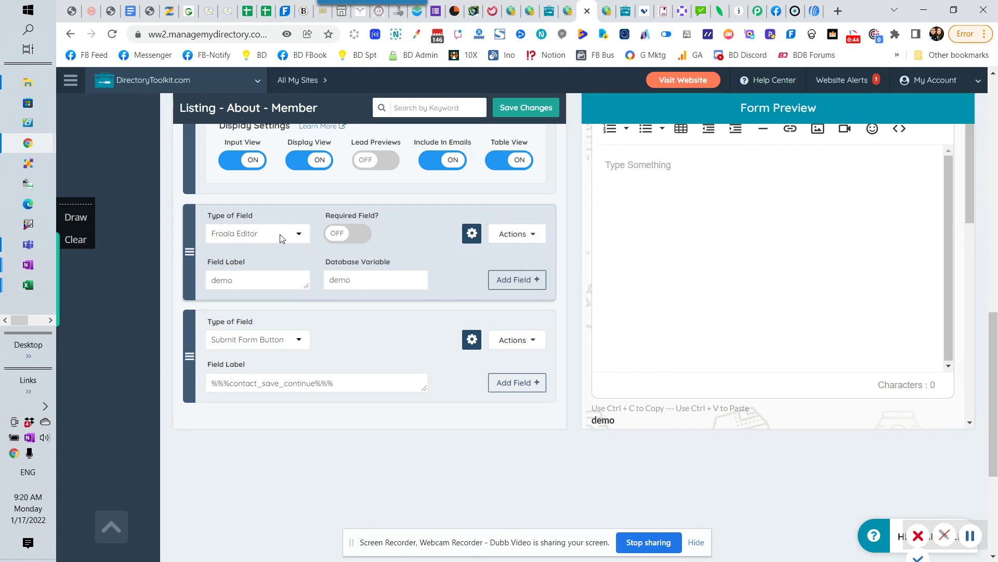
click(257, 233)
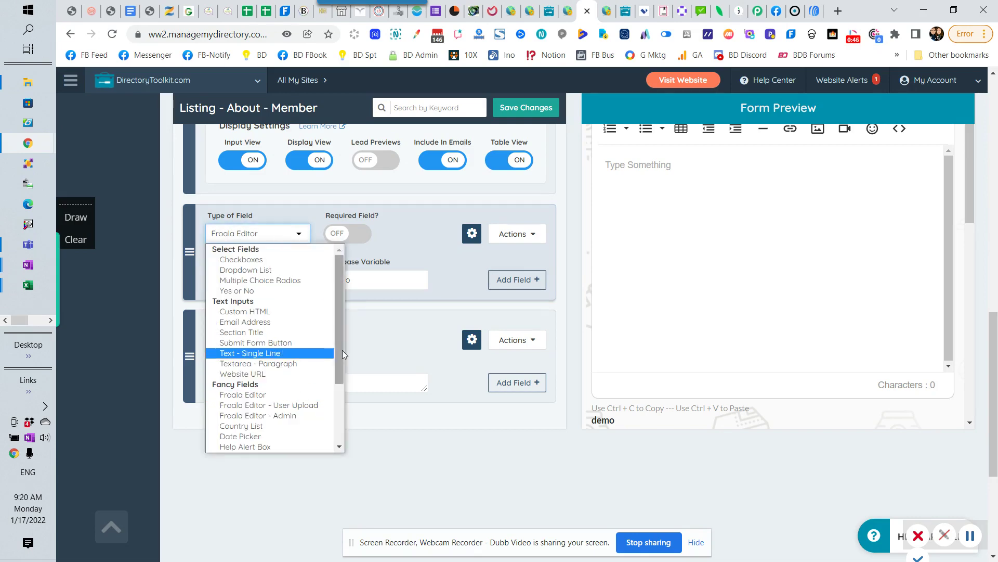
scroll(down, 3)
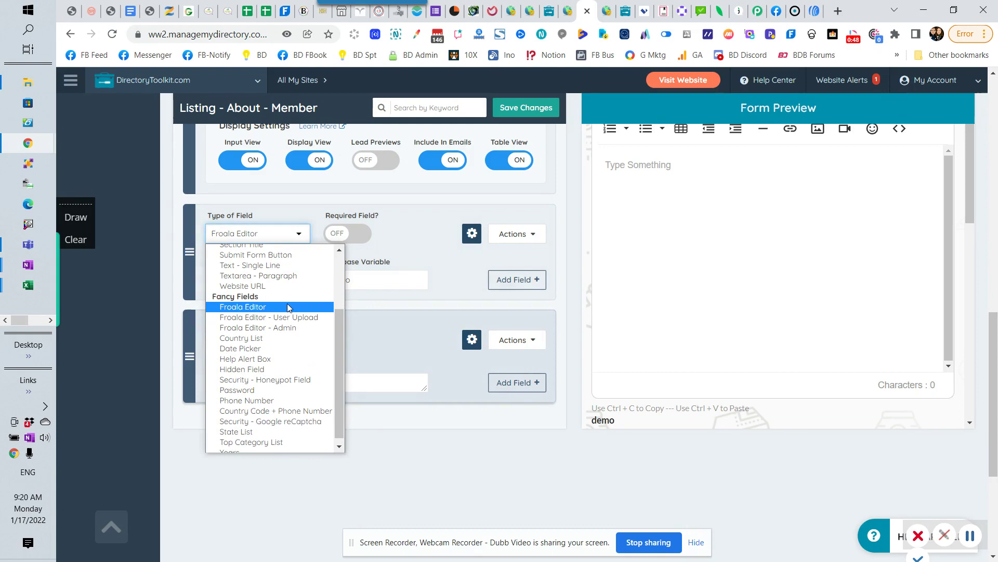
mouse_move(247, 309)
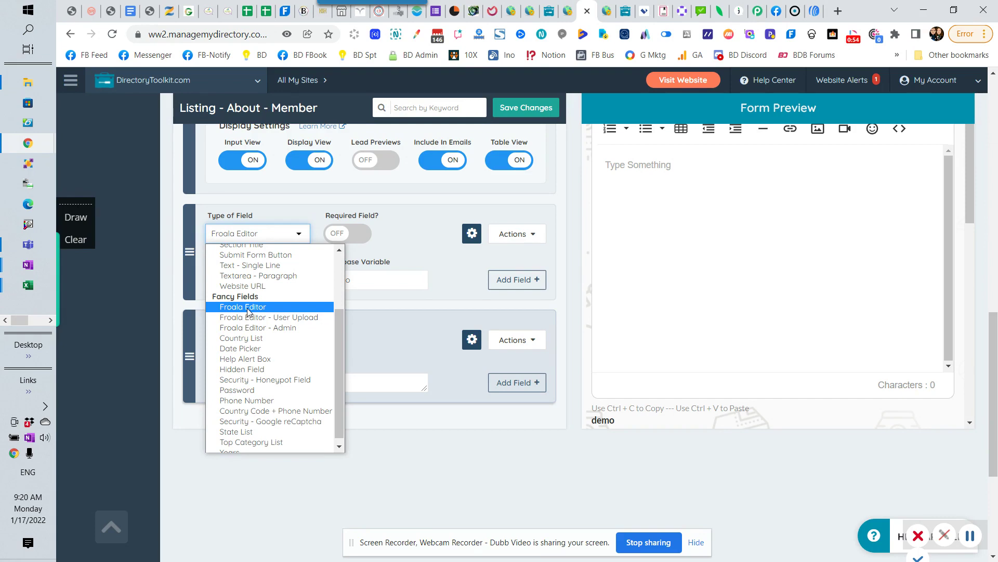
click(267, 316)
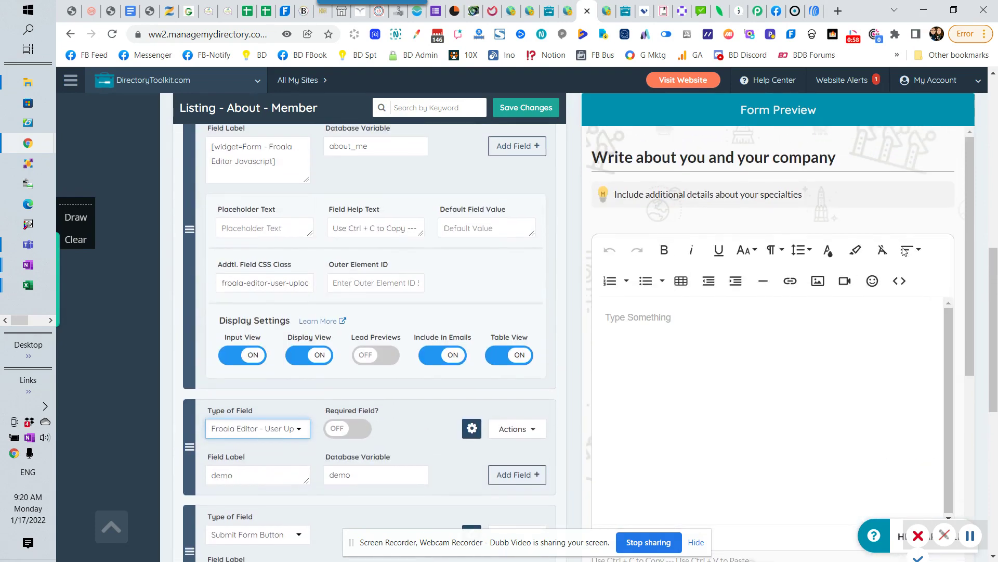
scroll(down, 3)
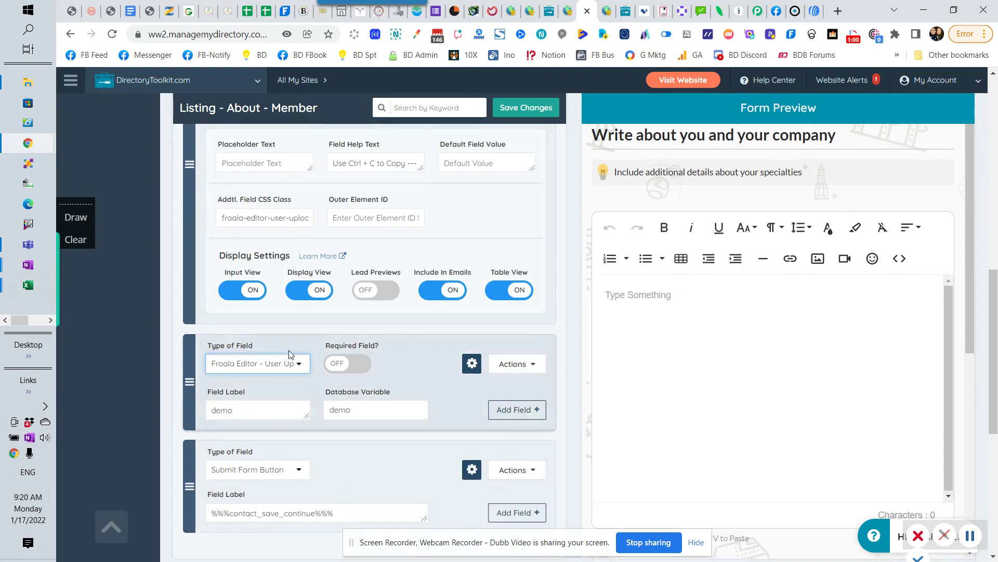
click(257, 364)
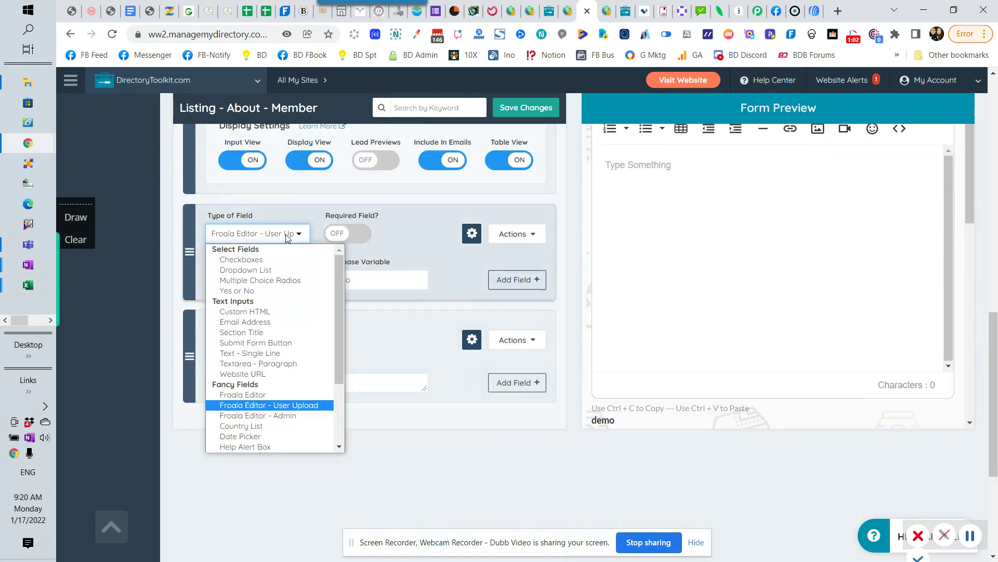
click(242, 394)
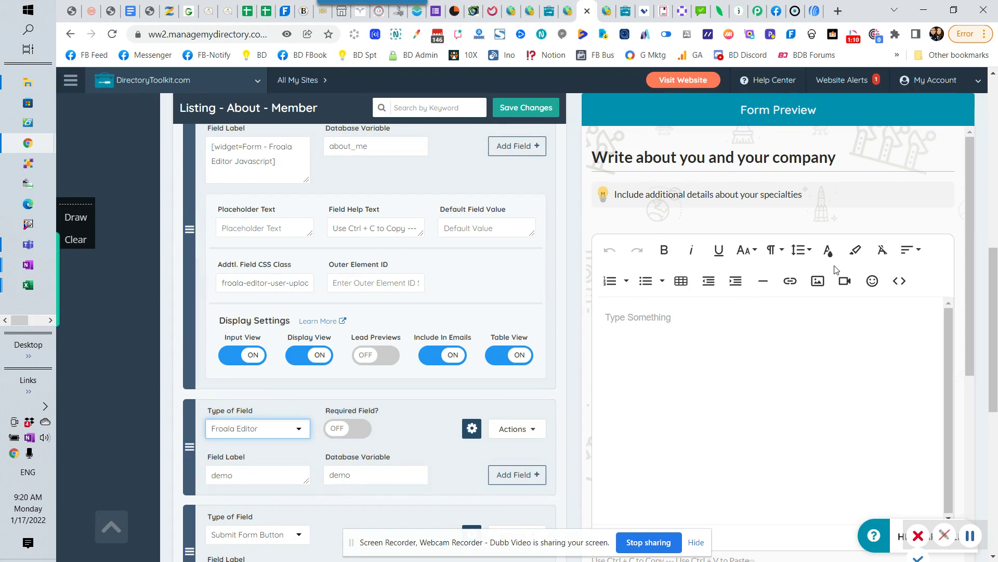
Scroll through the About Member form preview before heading to Advanced Settings
scroll(down, 3)
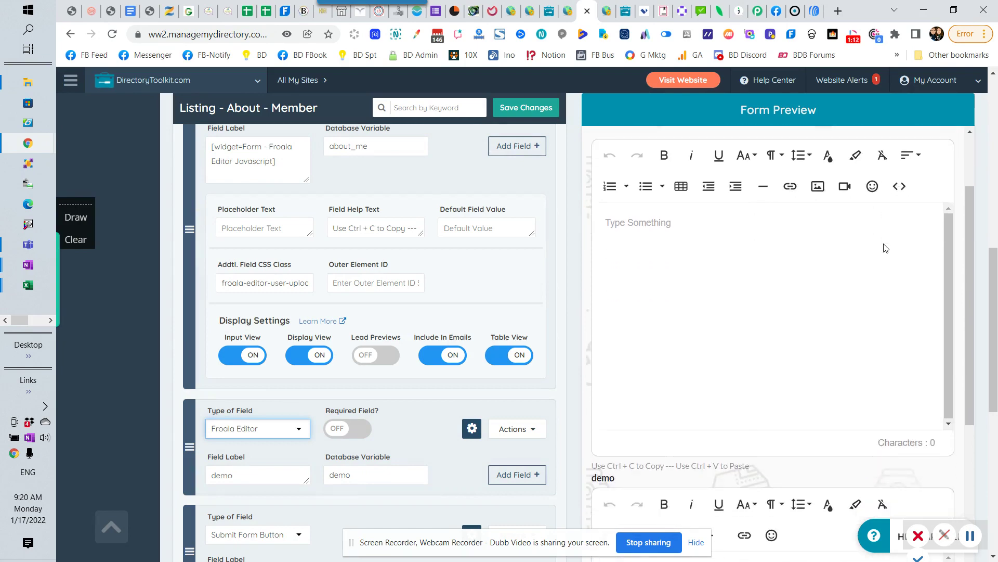
scroll(down, 3)
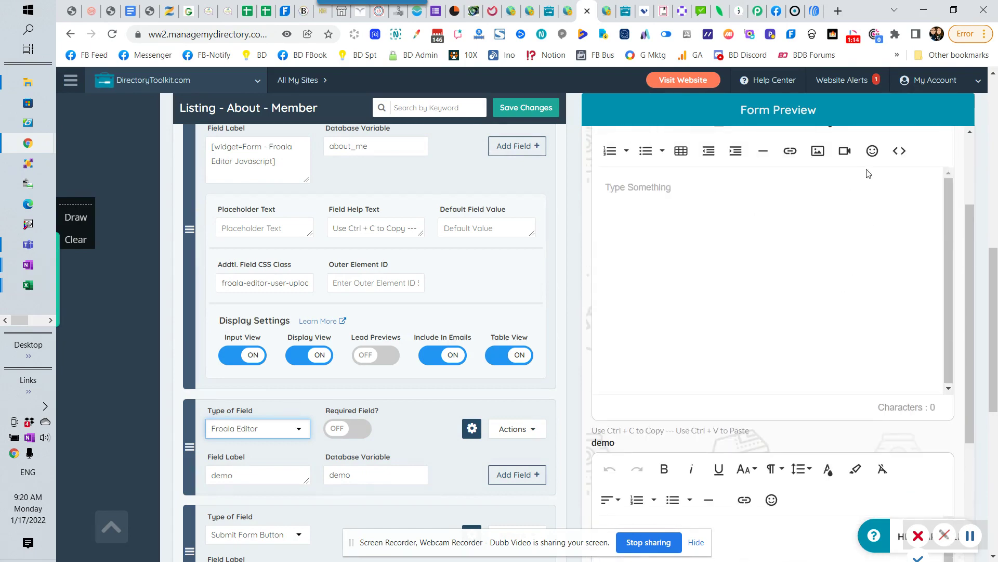
scroll(down, 3)
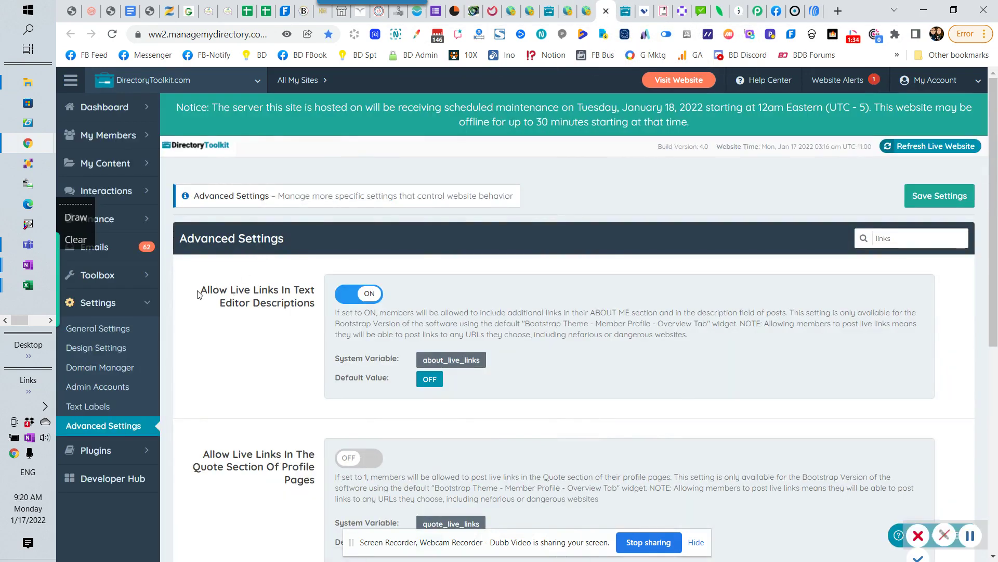
Switch 'Allow Live Links In Text Editor Descriptions' off and save the settings
click(911, 238)
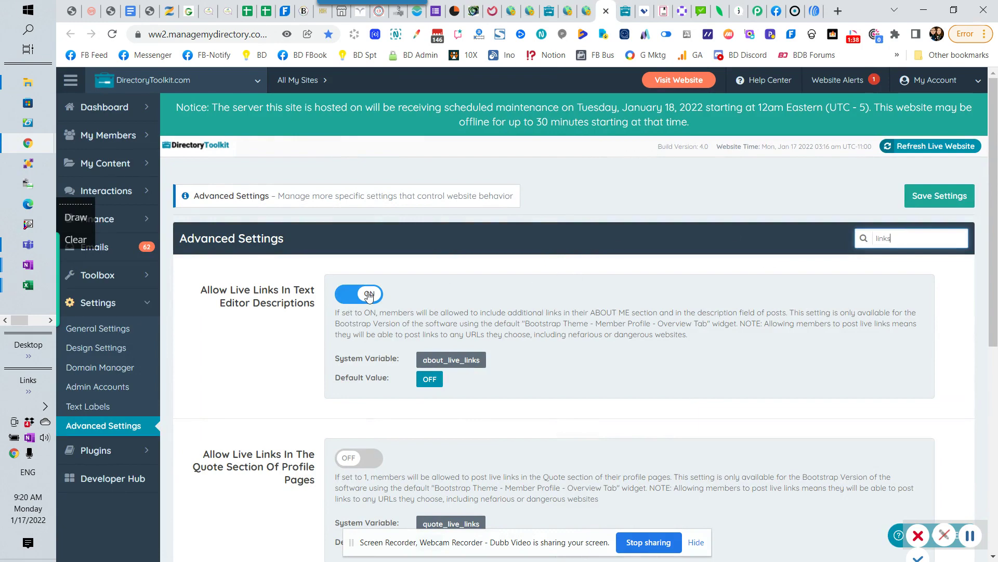
click(359, 294)
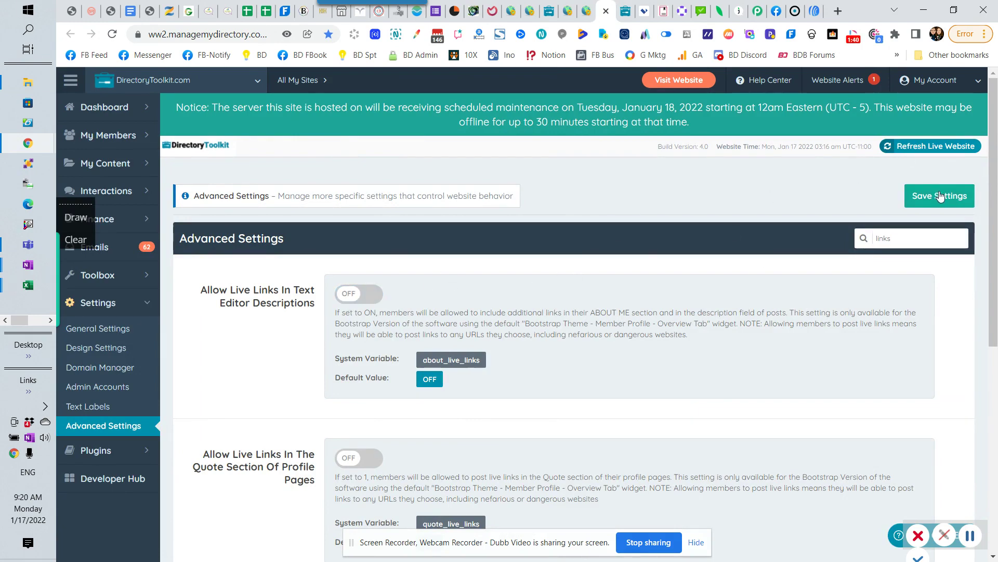
mouse_move(817, 238)
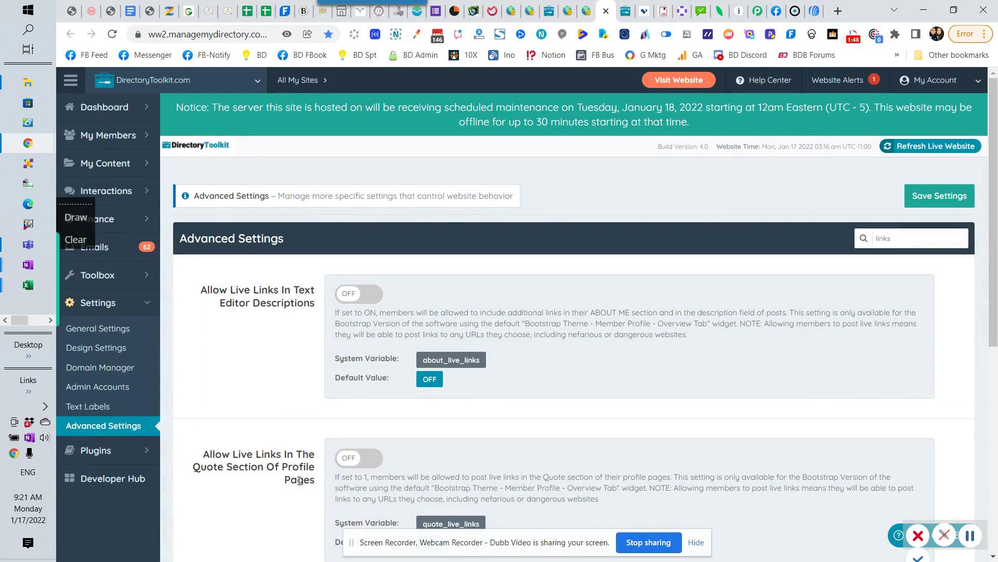
scroll(down, 3)
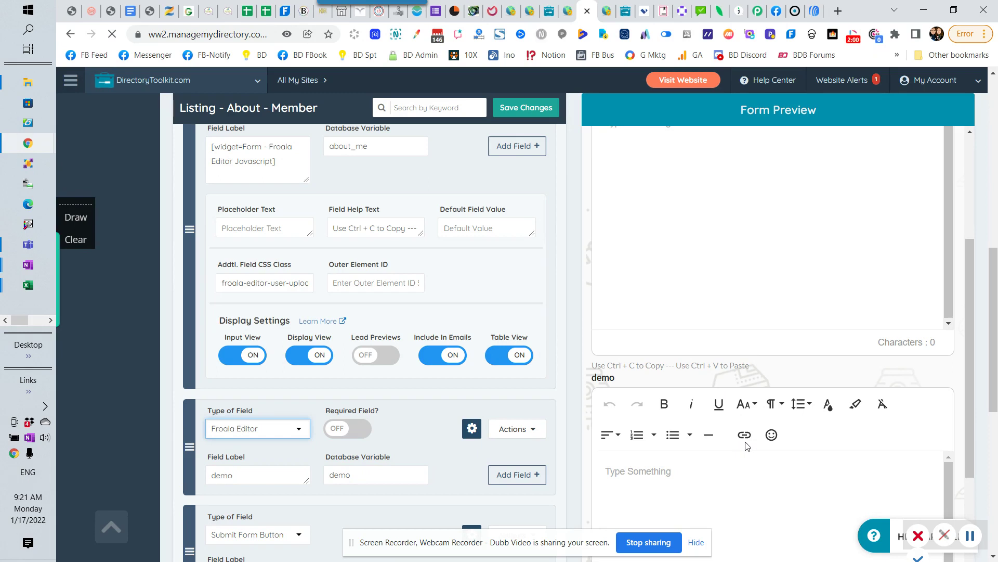
Scroll to the demo field on the Listing About Member form and show its Type of Field choices
scroll(down, 3)
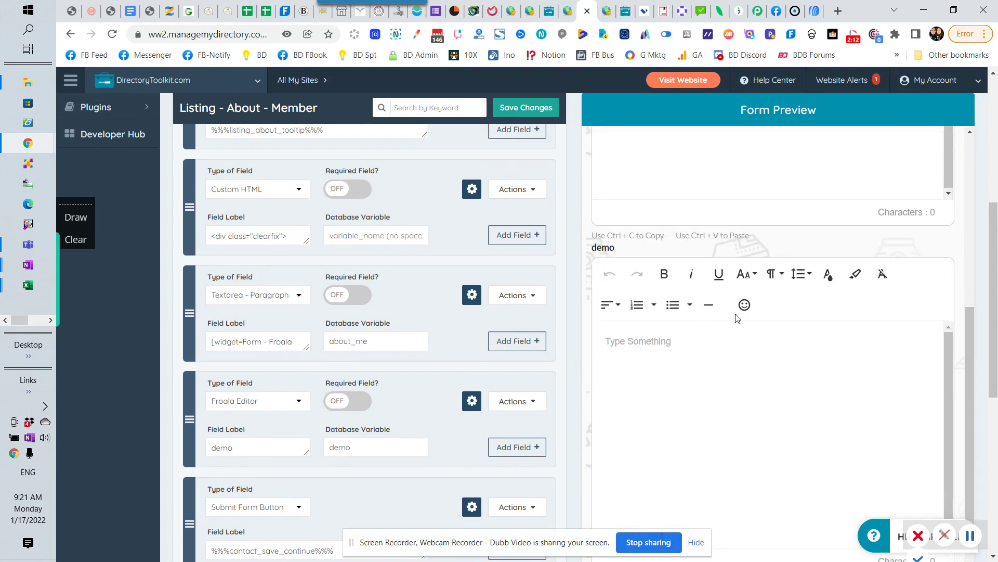
scroll(down, 3)
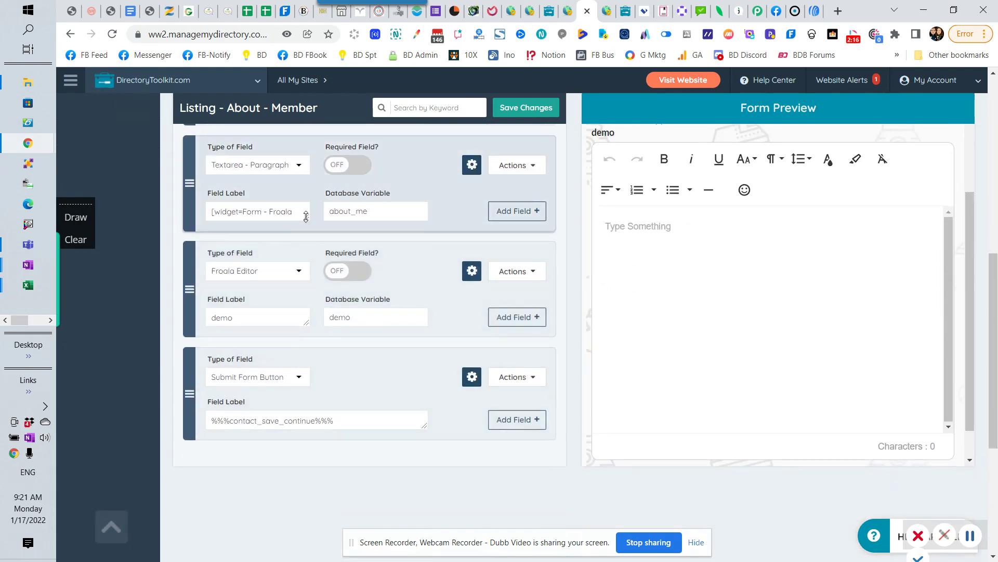
click(258, 271)
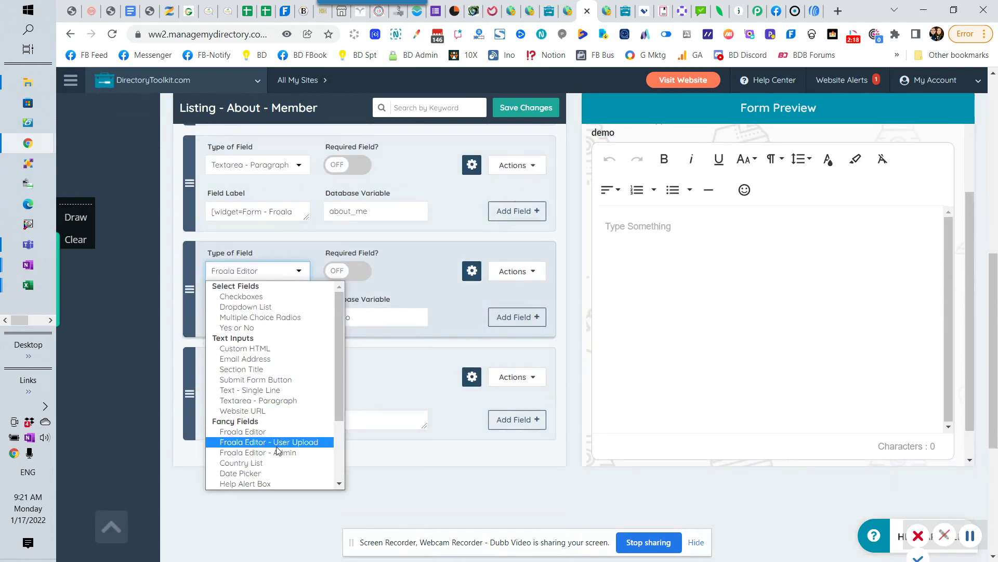
Set the demo field to the Froala Editor - Admin type, then head to Membership Plans
click(257, 452)
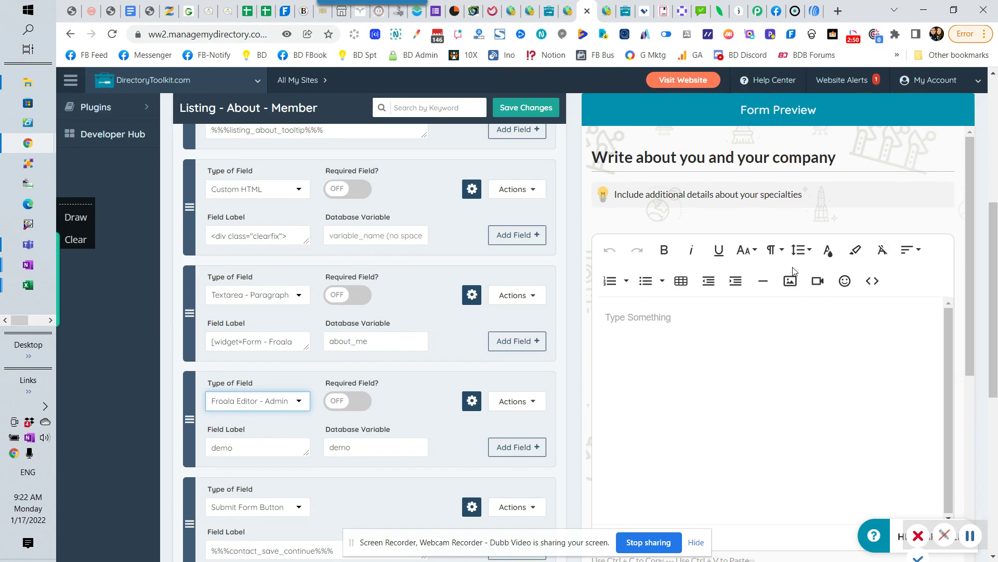
mouse_move(768, 317)
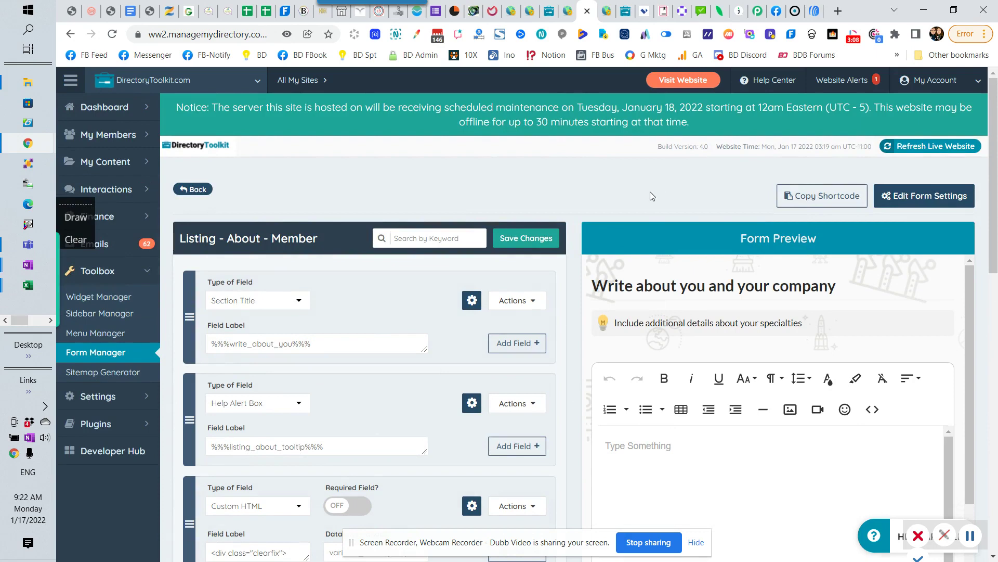
mouse_move(130, 216)
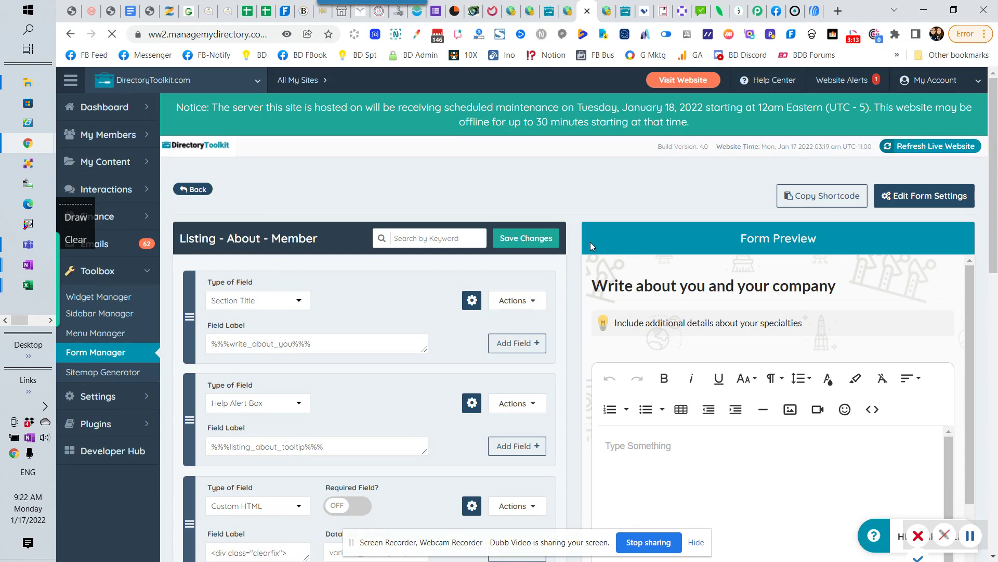
click(98, 218)
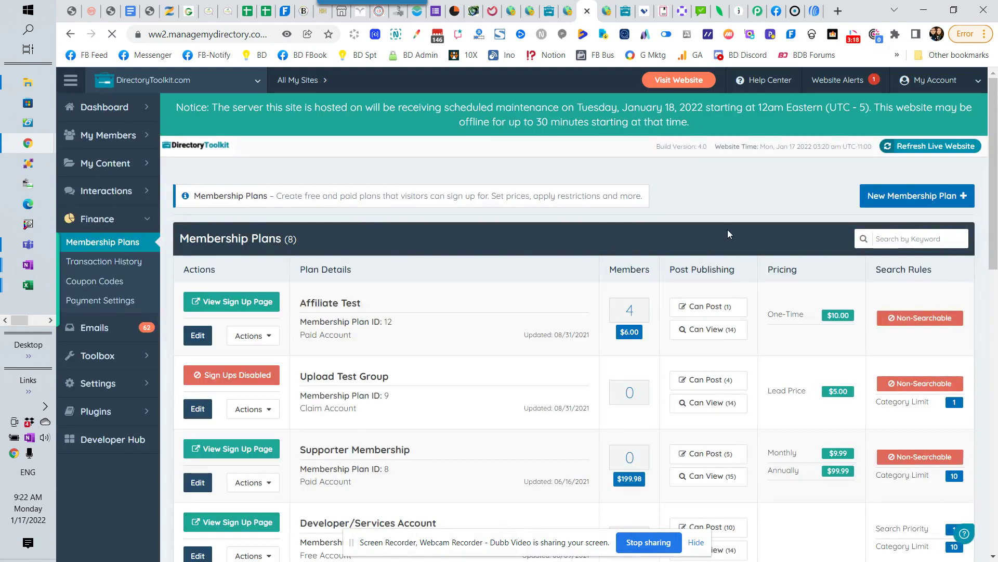
Scroll the Membership Plans list down to the Developer/Services Account plan
scroll(down, 3)
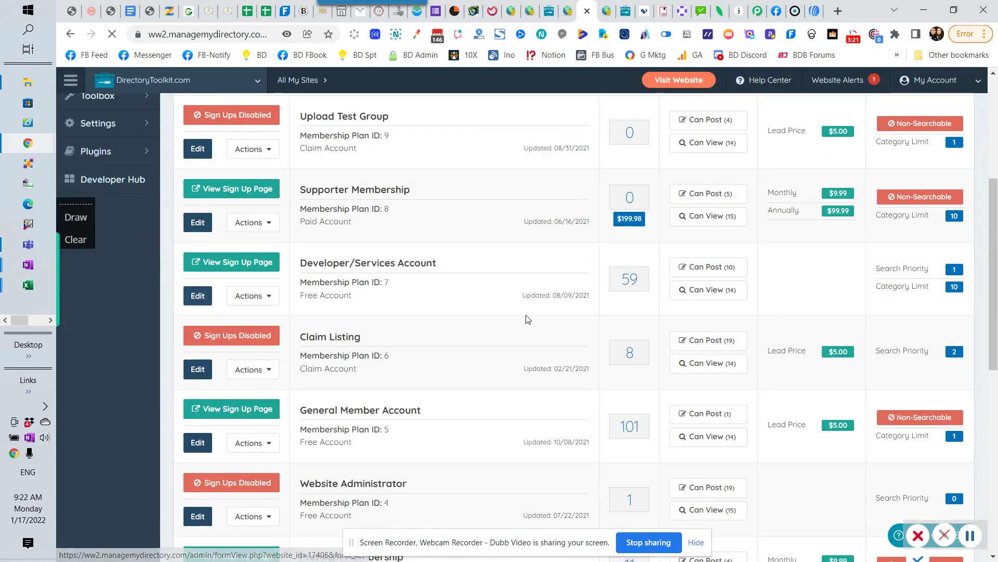
scroll(down, 3)
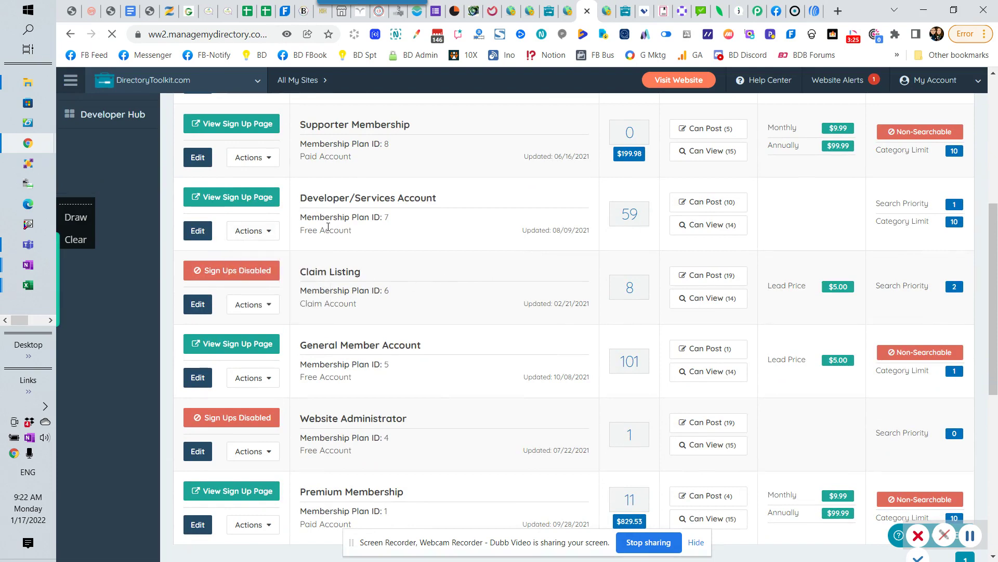
scroll(down, 3)
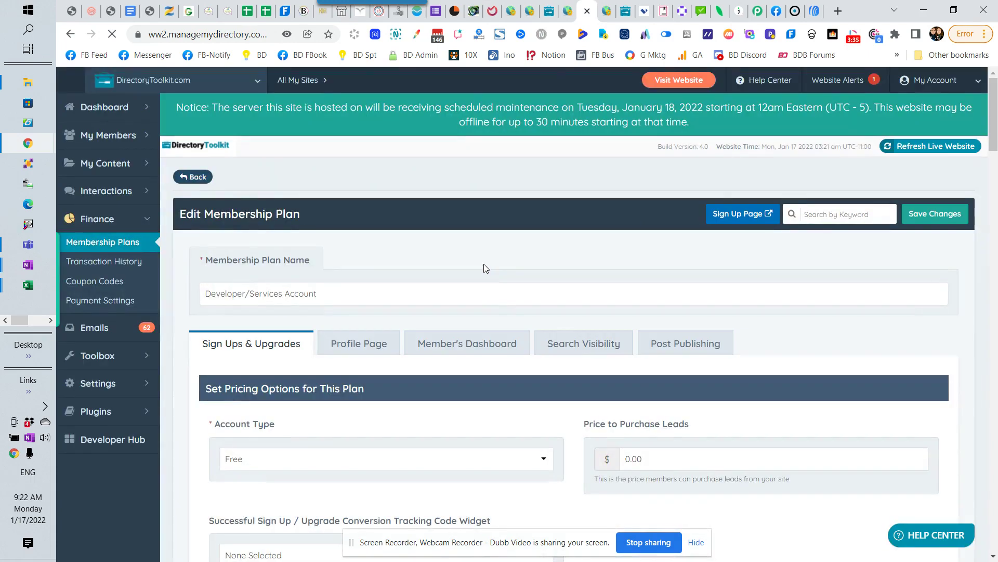
Show the plan's Member's Dashboard settings down to the About Me Form set to Listing - About - Member
click(467, 342)
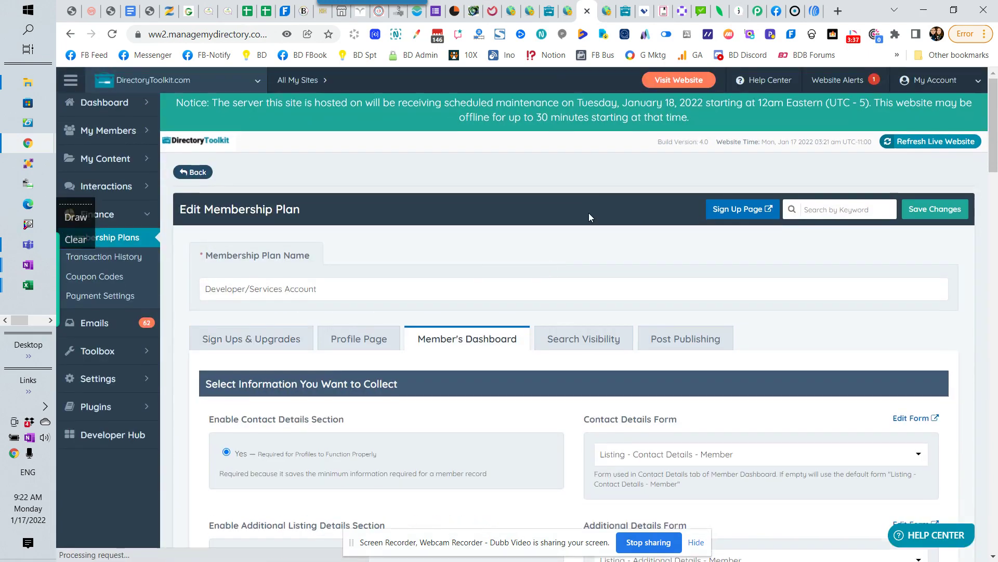
scroll(down, 3)
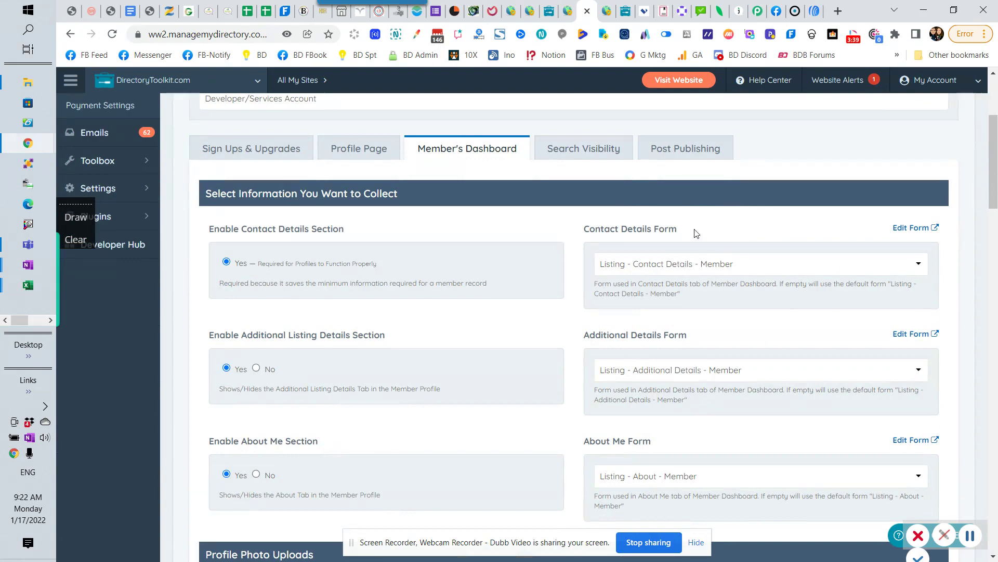
mouse_move(630, 237)
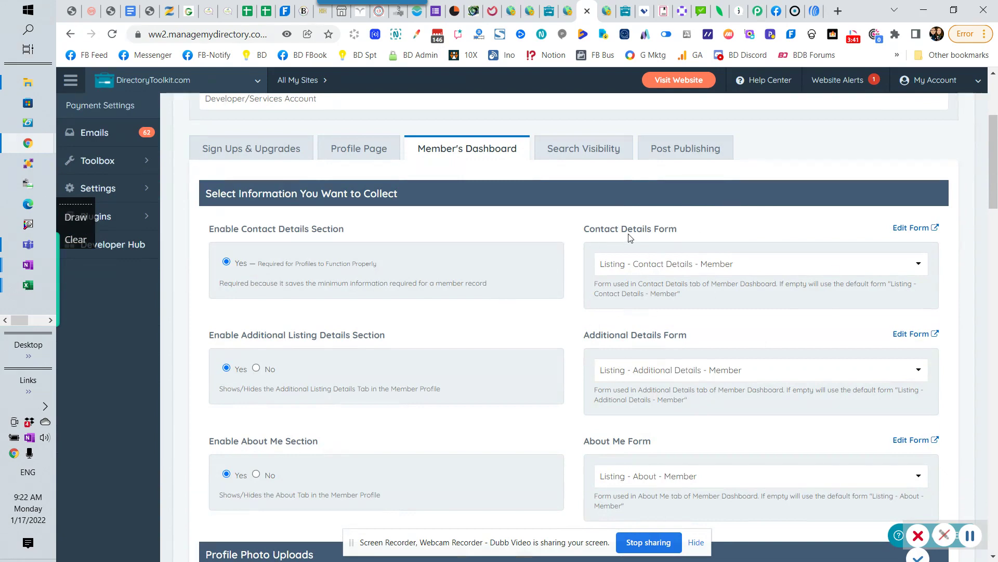
mouse_move(695, 262)
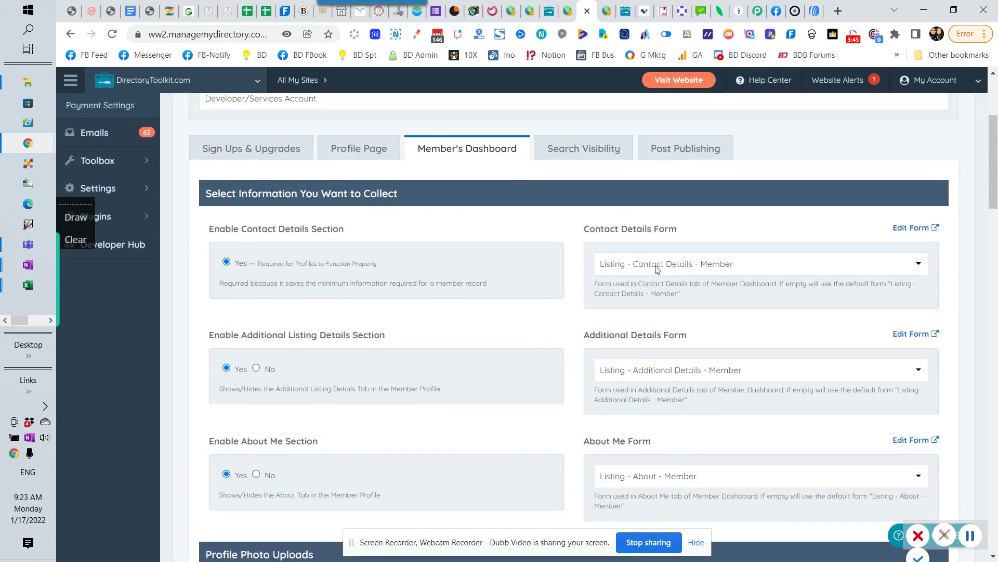
scroll(down, 3)
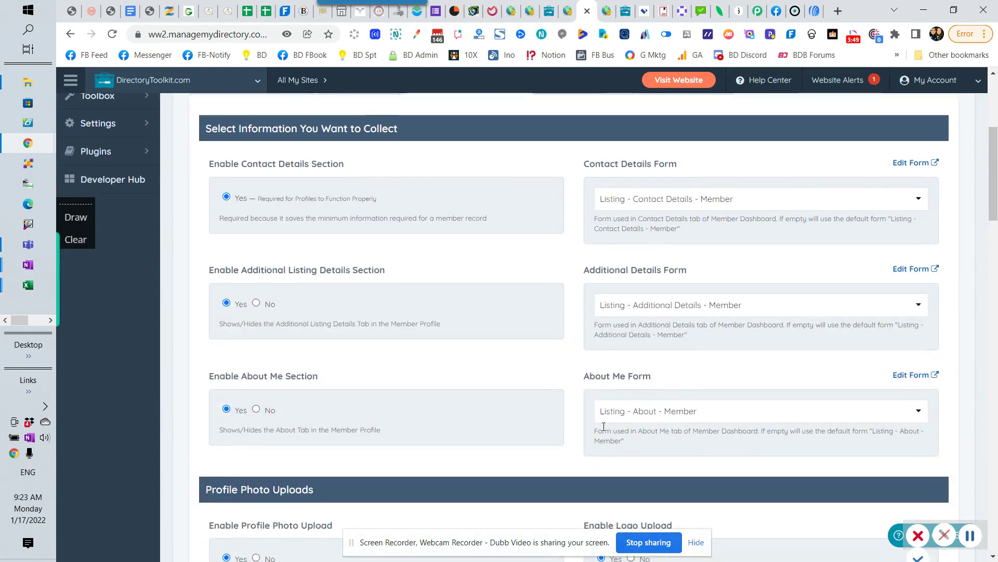
mouse_move(606, 421)
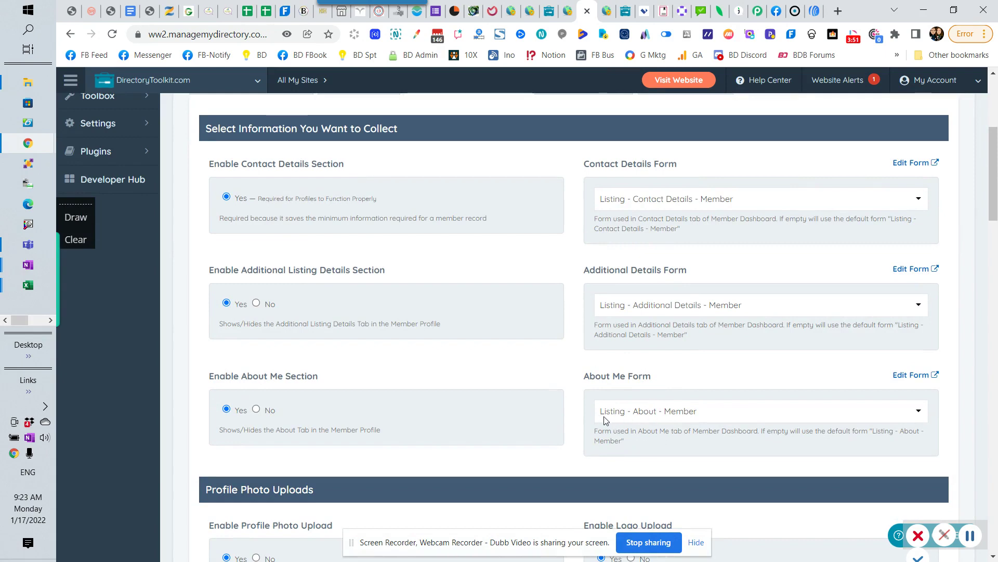
mouse_move(705, 423)
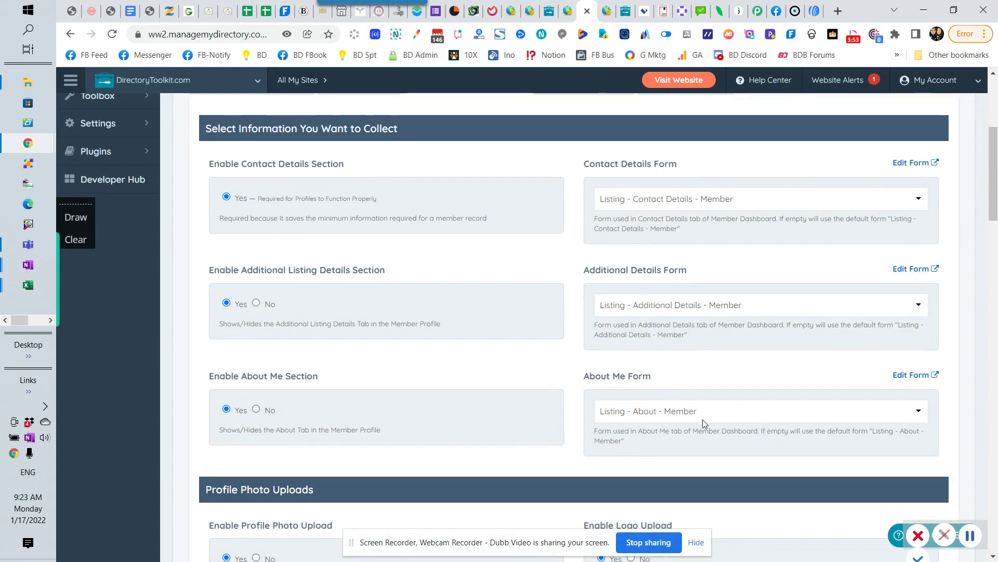
mouse_move(714, 380)
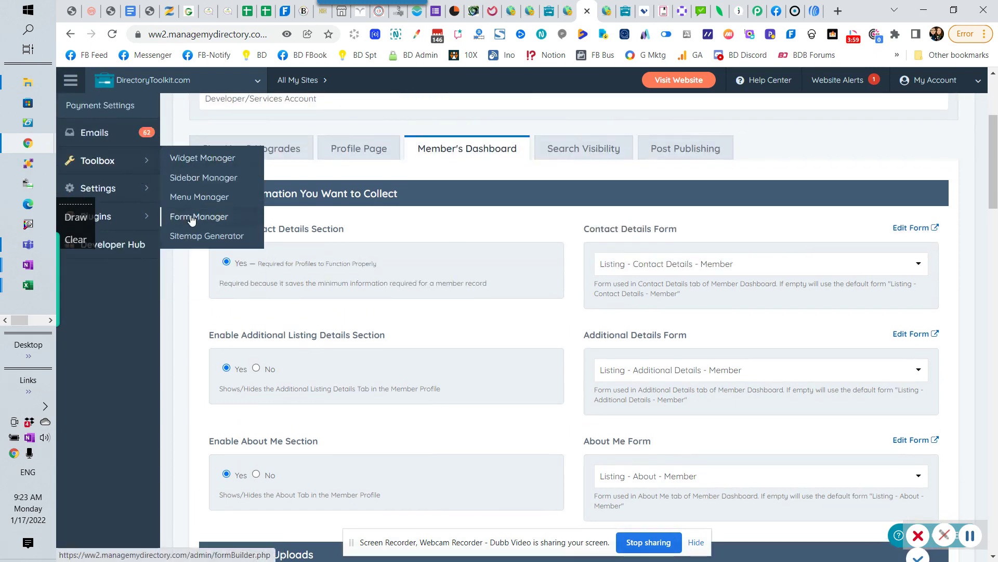
scroll(down, 3)
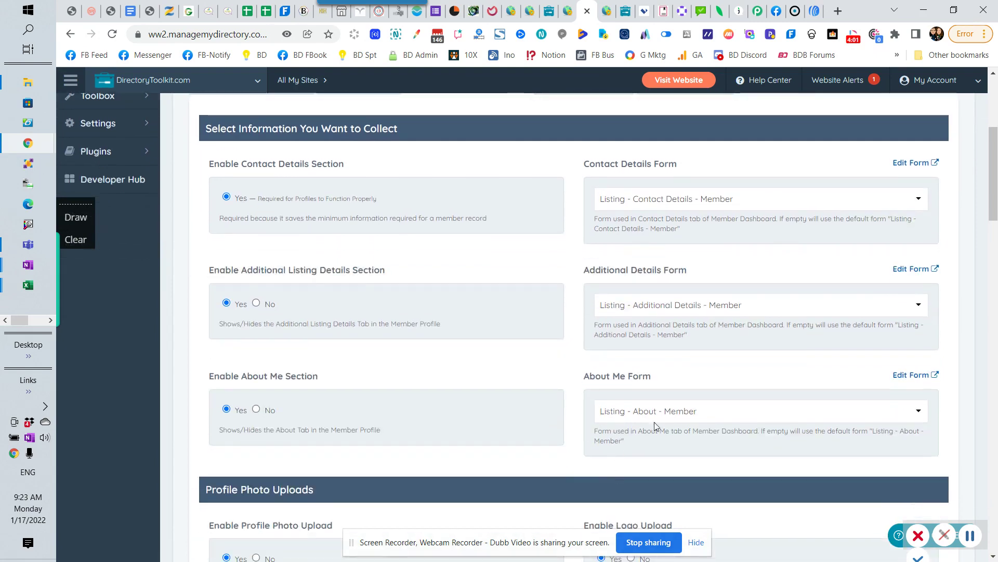
mouse_move(703, 414)
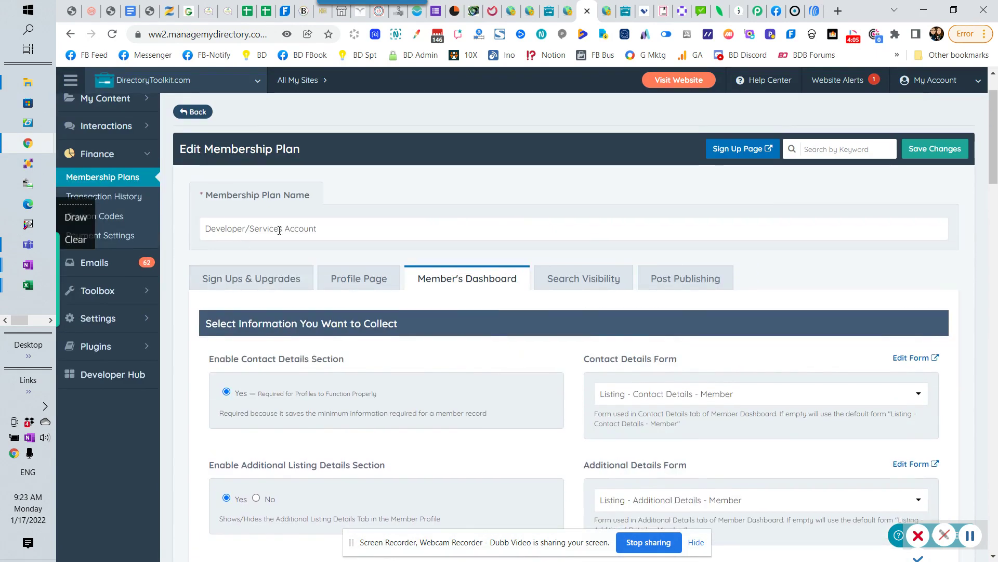
scroll(down, 3)
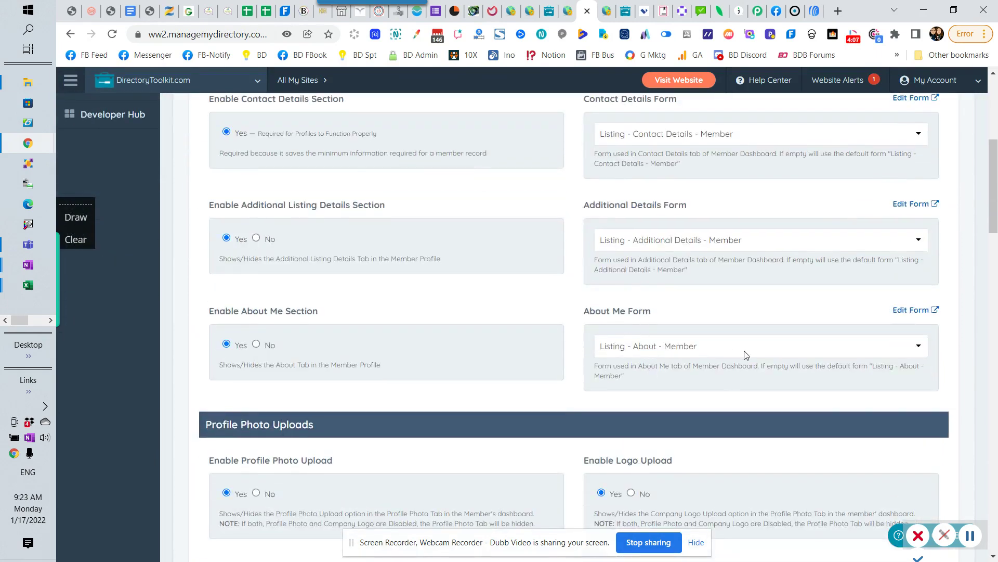
mouse_move(703, 356)
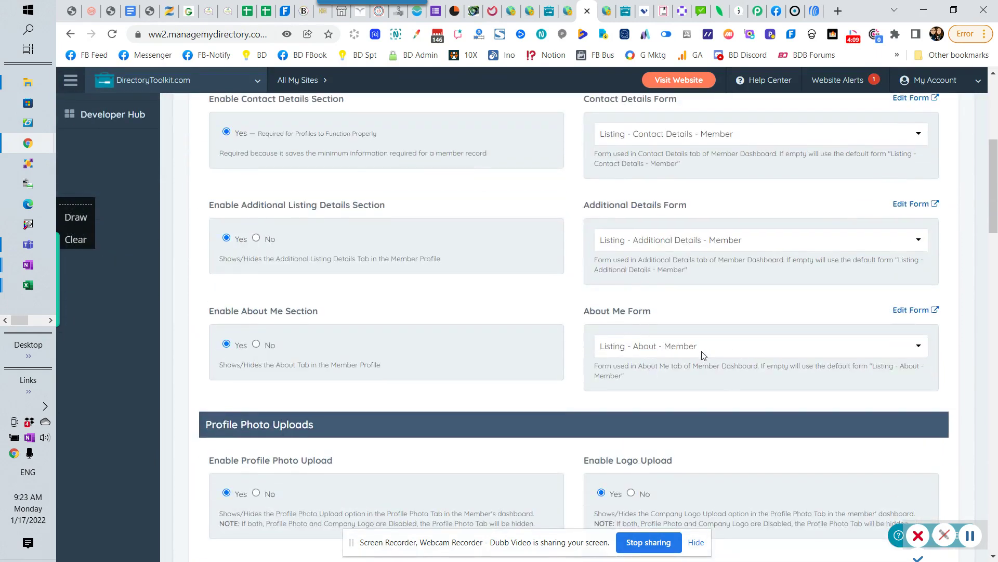
mouse_move(605, 351)
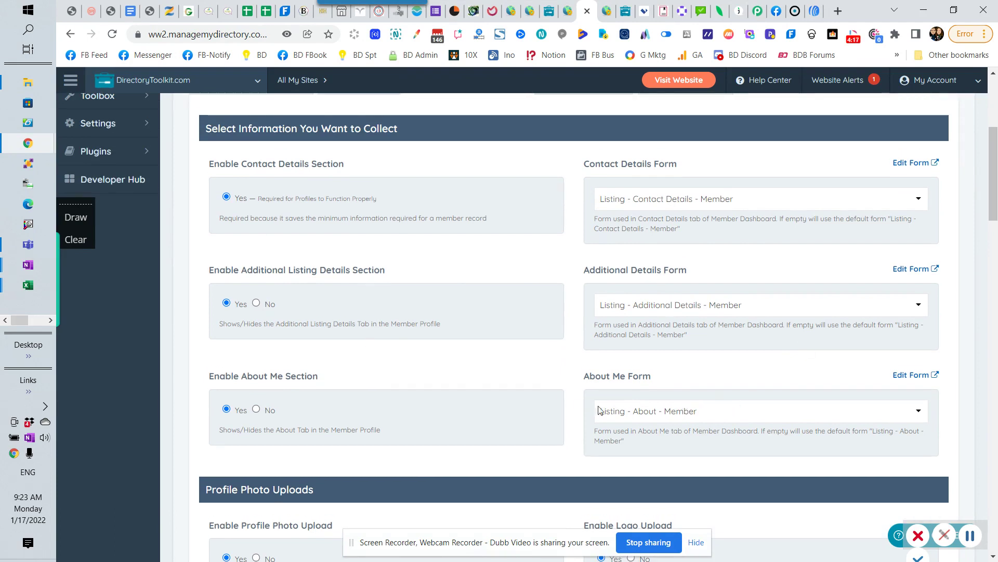
click(761, 411)
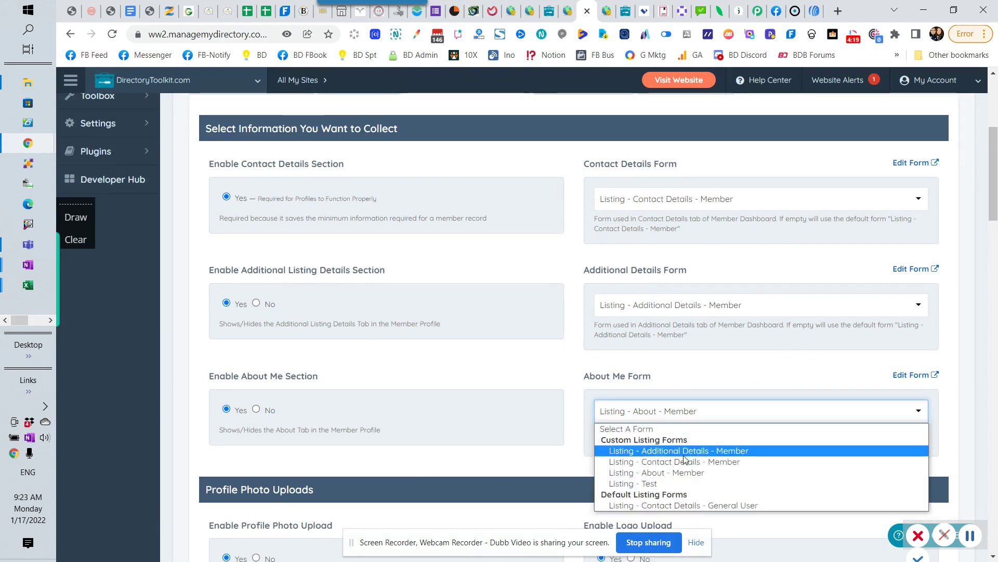
mouse_move(709, 505)
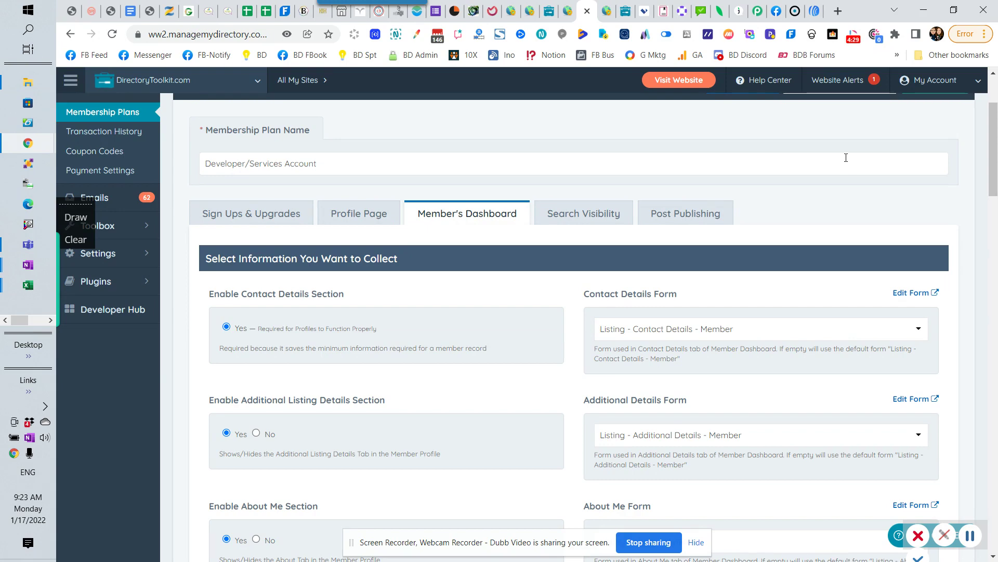
mouse_move(820, 233)
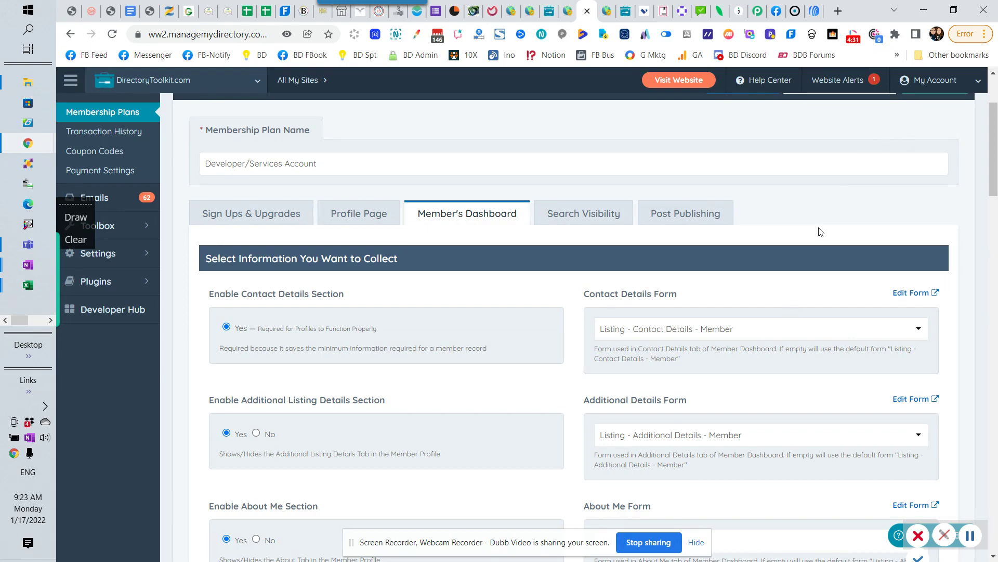
mouse_move(717, 346)
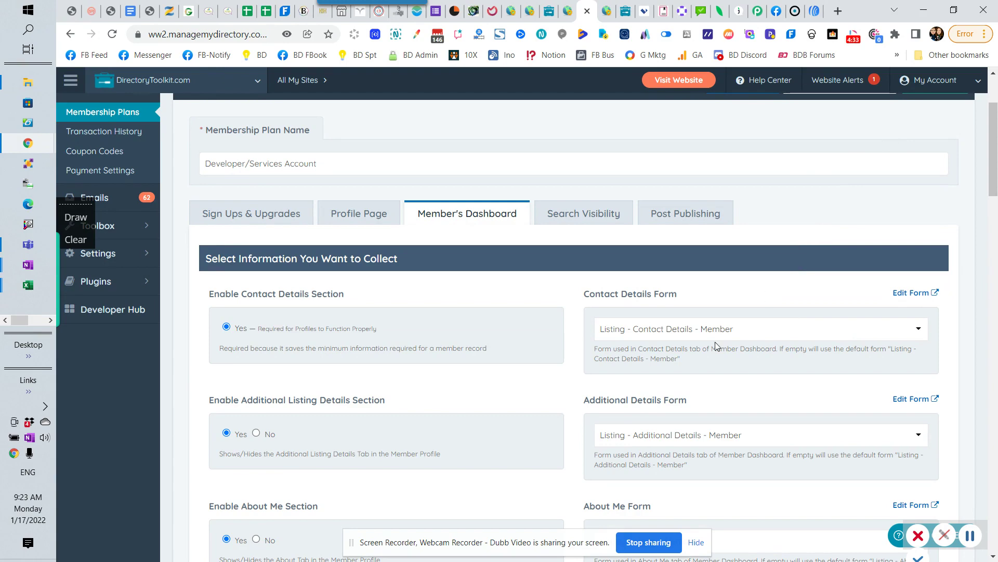
scroll(down, 3)
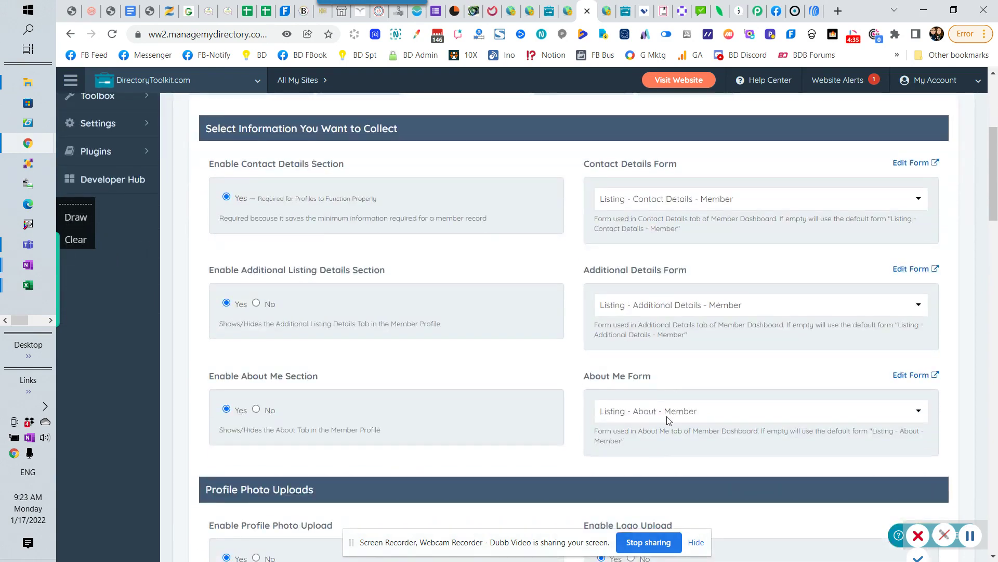
mouse_move(201, 240)
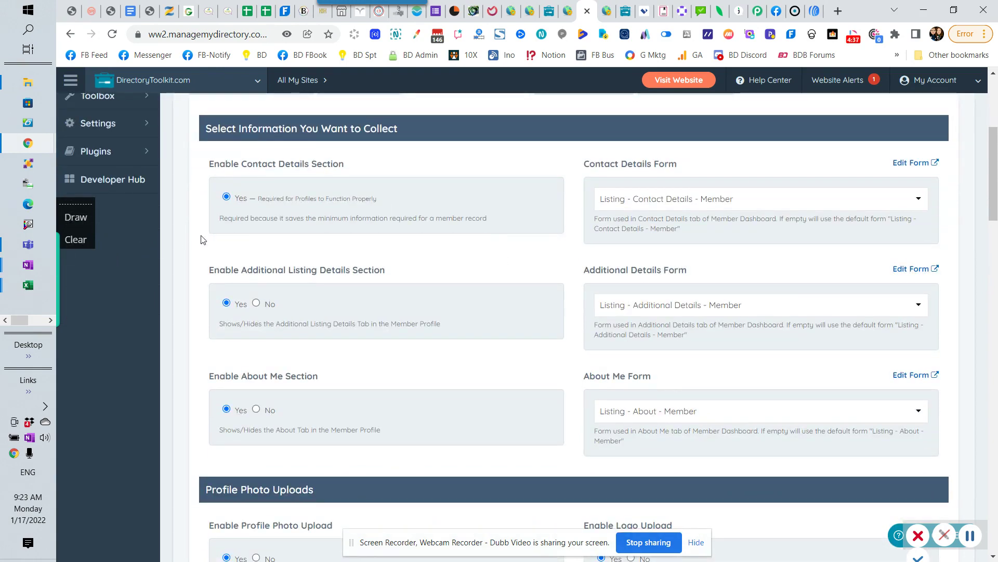
mouse_move(611, 419)
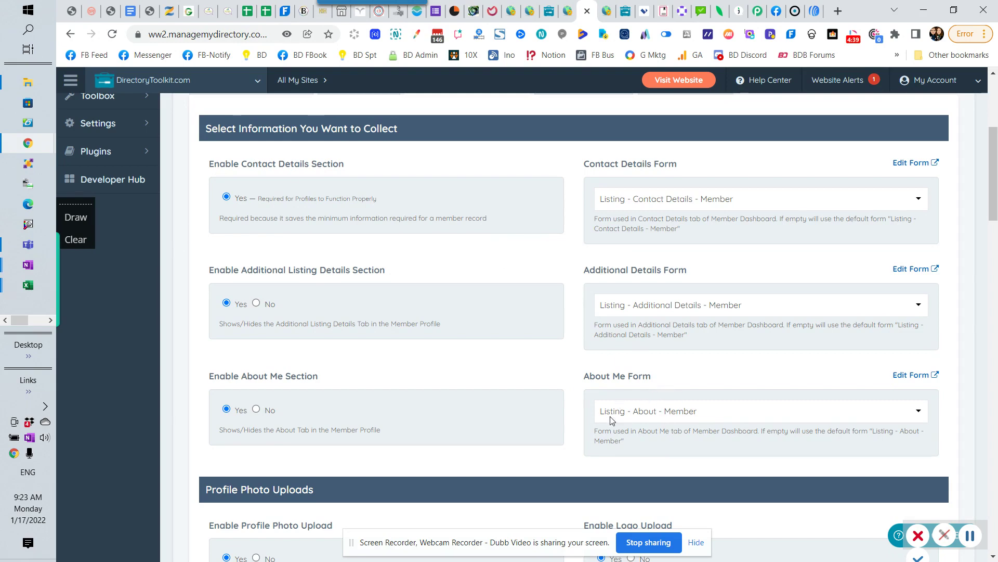
mouse_move(658, 412)
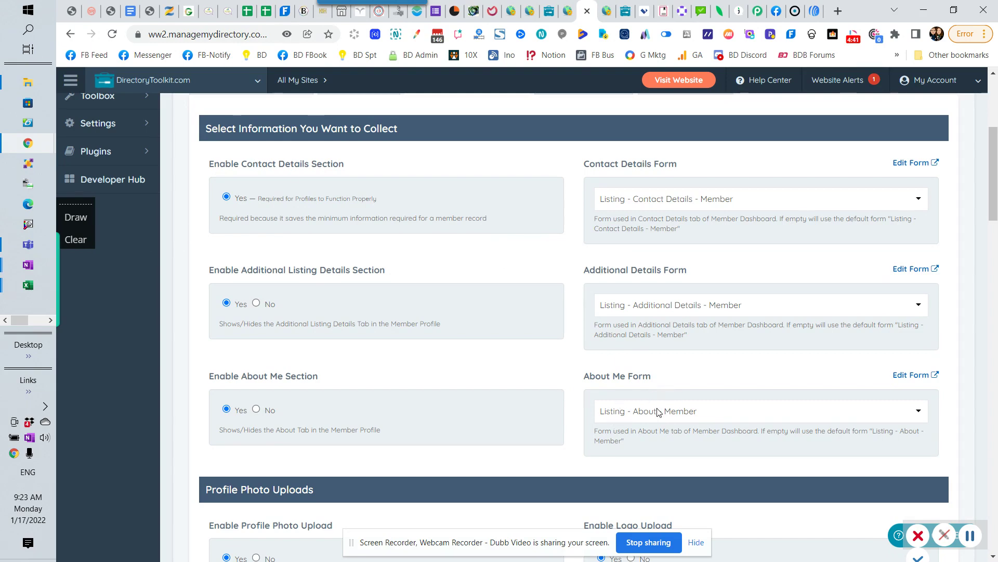